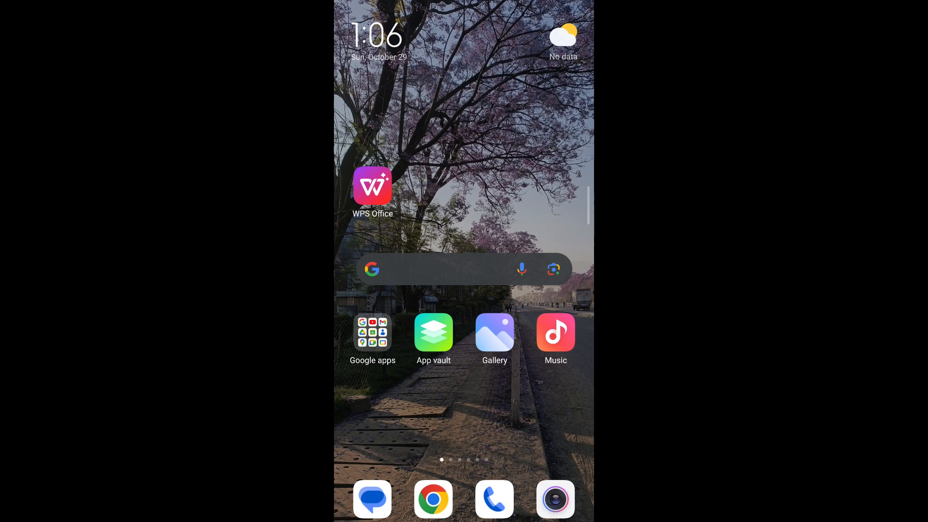
Step: Launch Chrome from the home screen and reach its Settings page
click(432, 499)
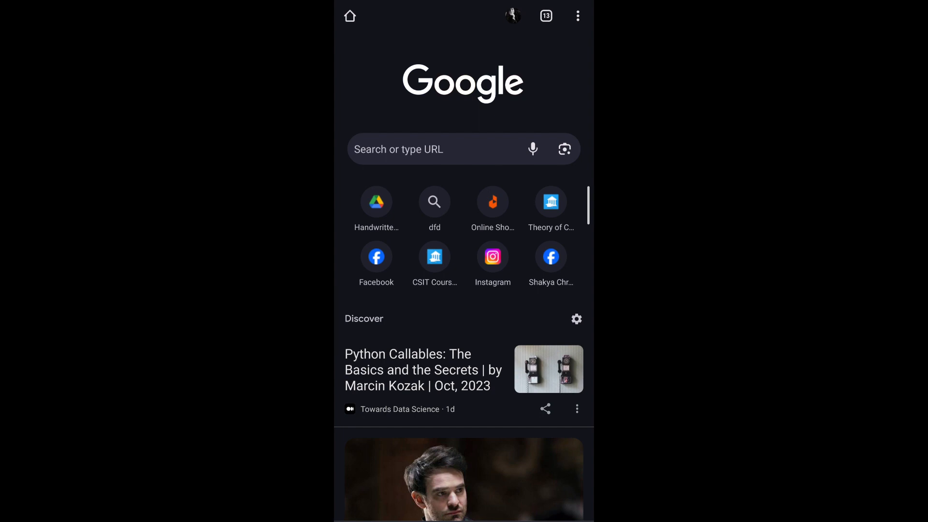
click(577, 16)
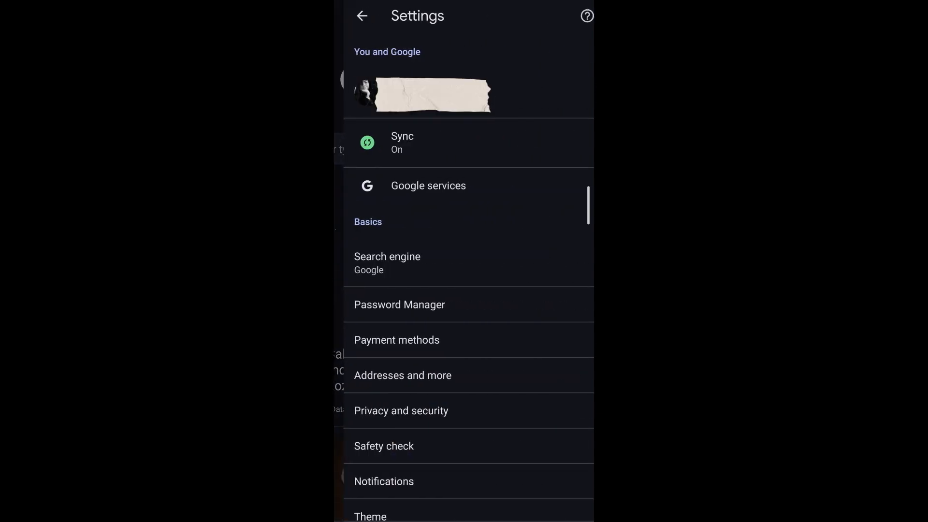
Step: Reach the Google Account Security section listing connected third-party apps like CapCut and freeCodeCamp.org
click(421, 96)
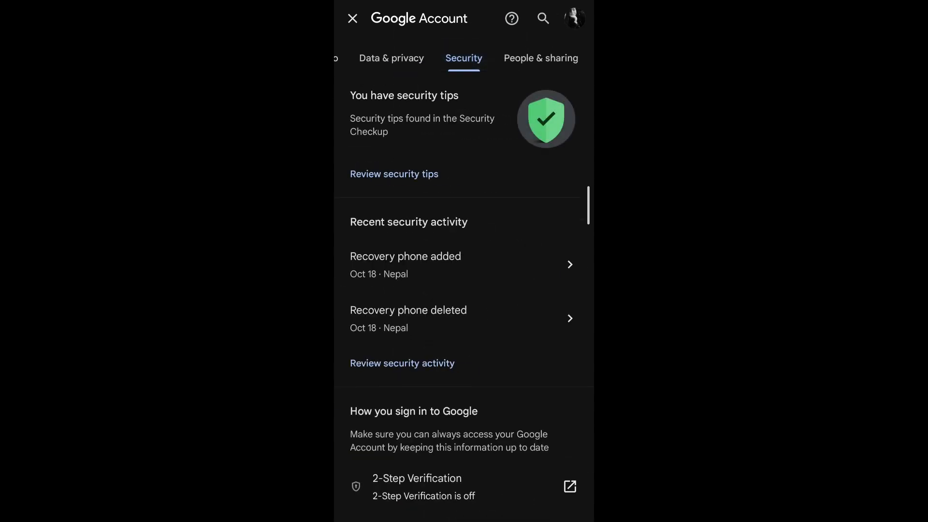
scroll(down, 3)
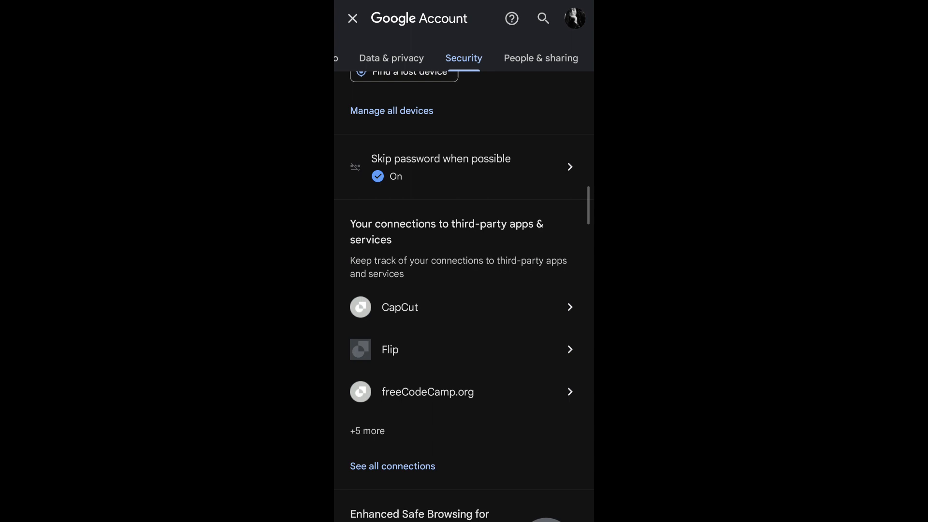
Step: Show all 8 third-party connections, including Pinterest, Riot Accounts, Viber and WPS Office
click(393, 466)
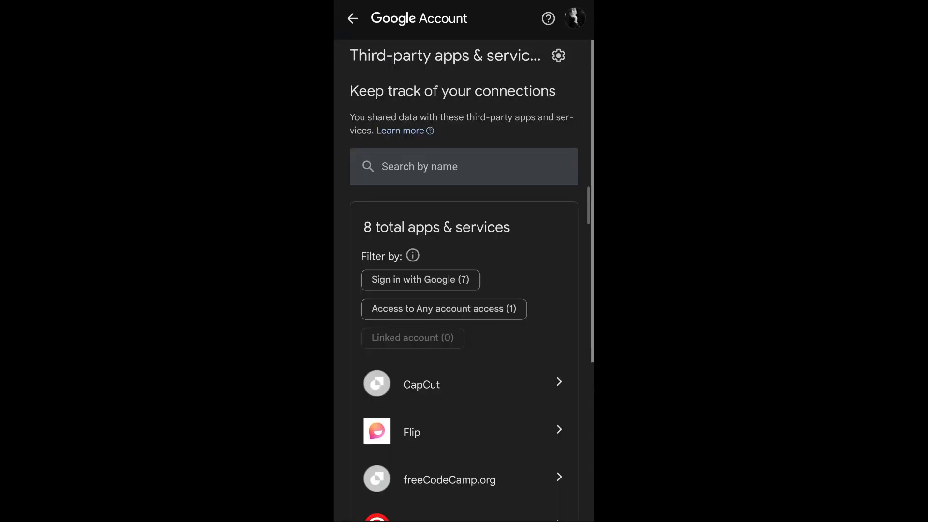
scroll(down, 3)
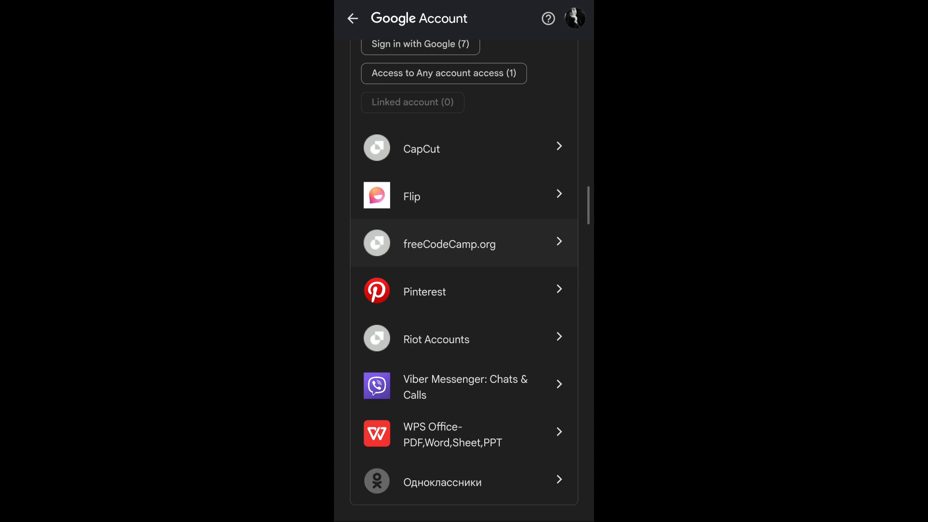
Step: Remove the WPS Office connection, confirm the deletion notice, and return to the Security overview
click(465, 433)
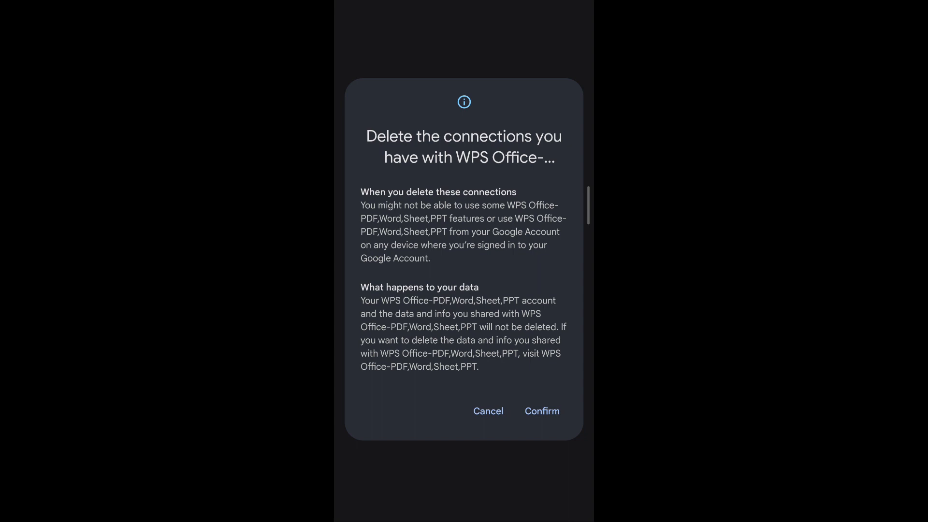
click(541, 411)
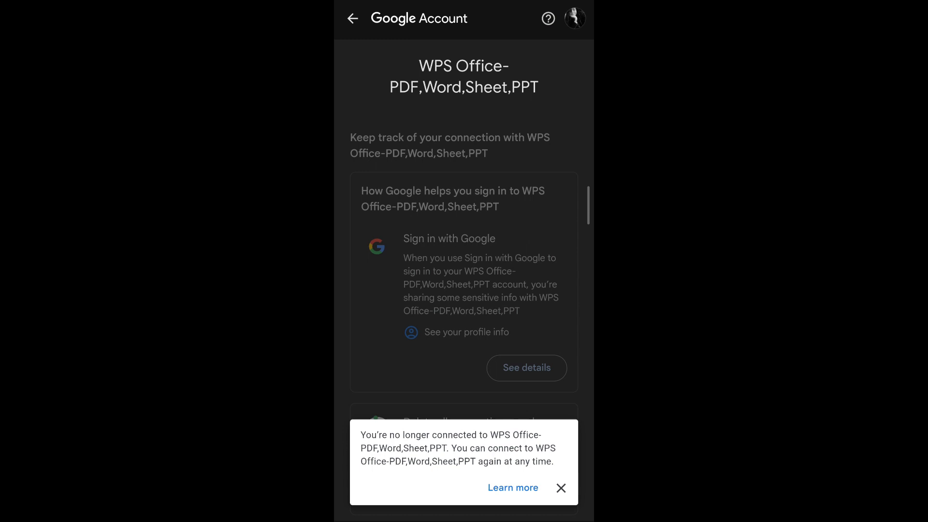
click(352, 18)
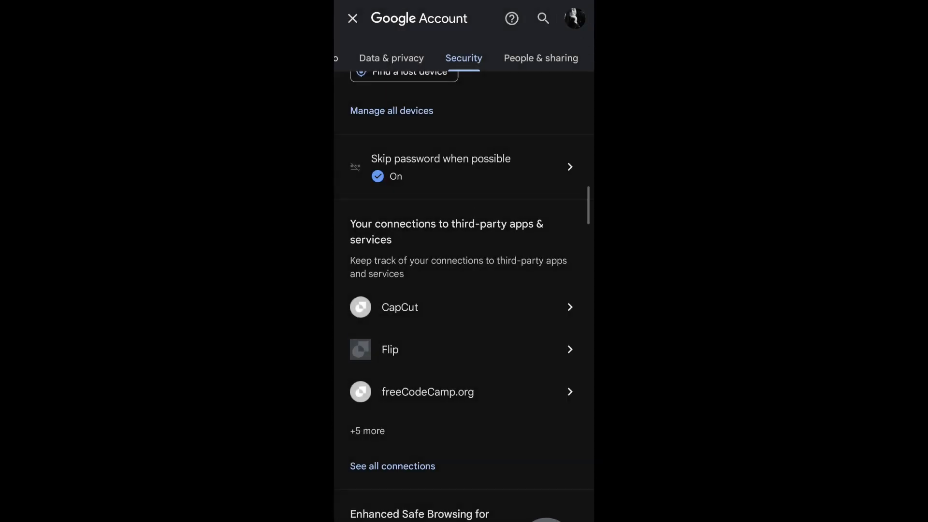